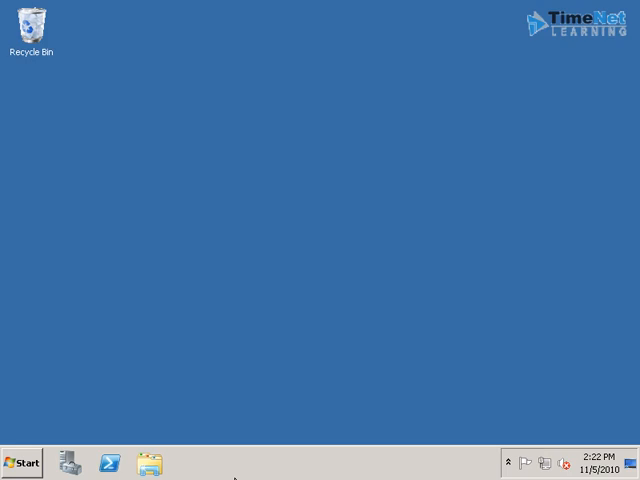
pyautogui.moveTo(294, 68)
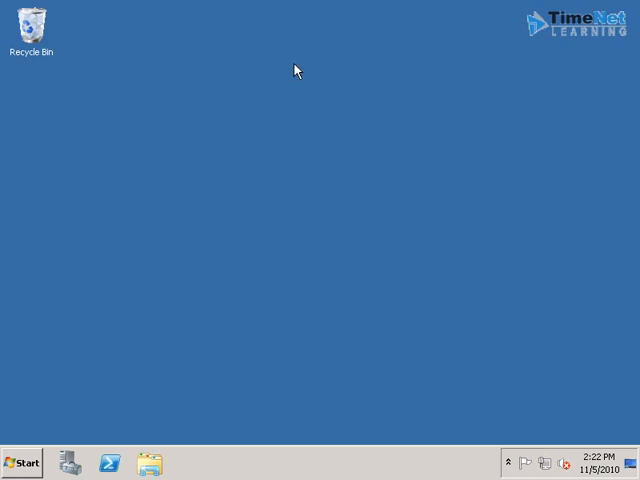
pyautogui.moveTo(156, 352)
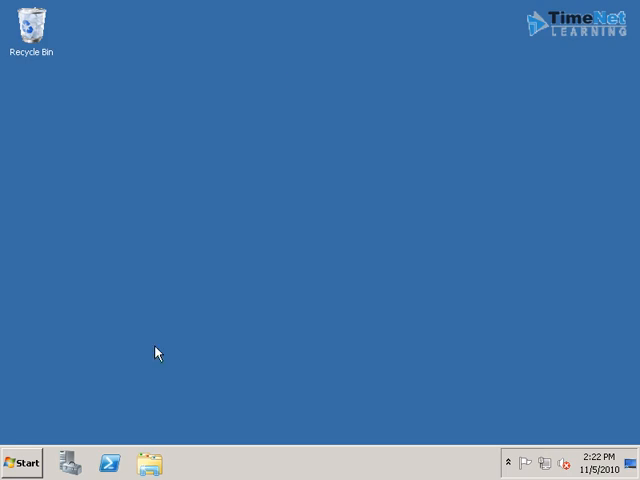
# - Show the Start menu and bring up the right-click options for Computer
pyautogui.click(24, 462)
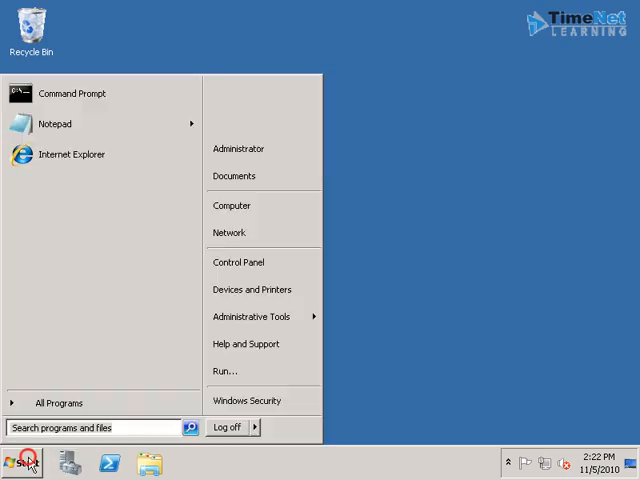
pyautogui.moveTo(278, 204)
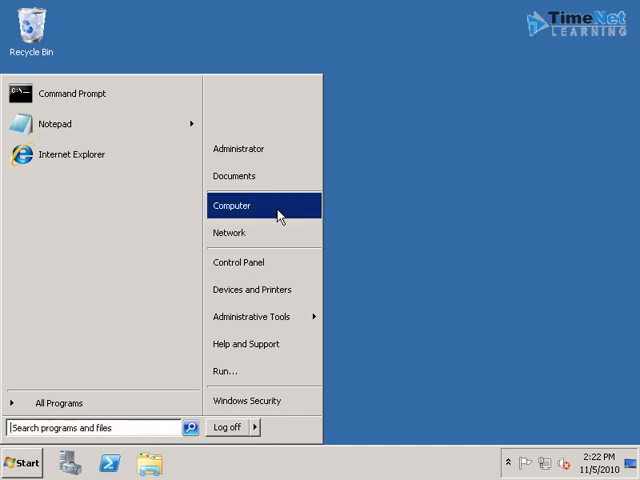
pyautogui.rightClick(232, 204)
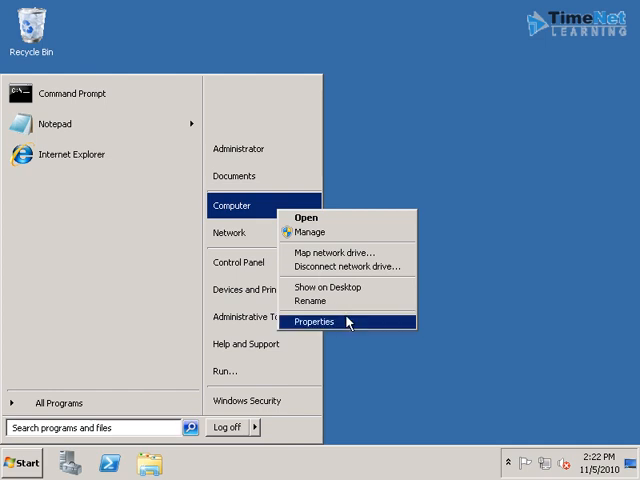
# - Open Properties for Computer to view the System details in Control Panel
pyautogui.click(316, 322)
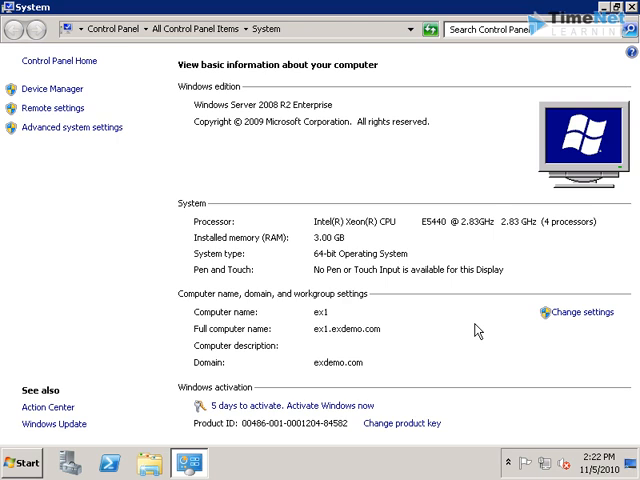
pyautogui.moveTo(362, 344)
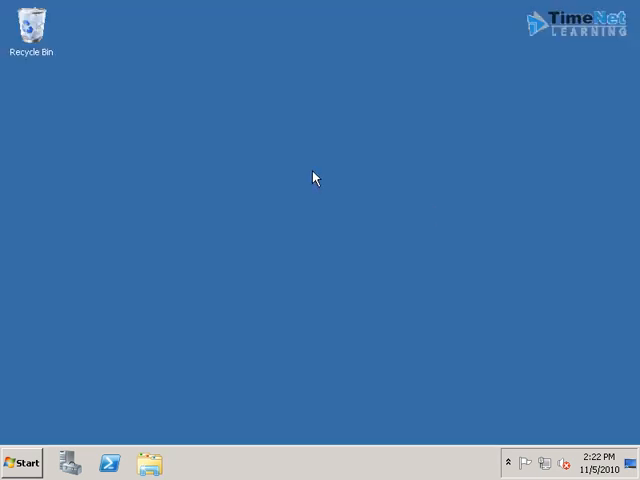
pyautogui.moveTo(356, 208)
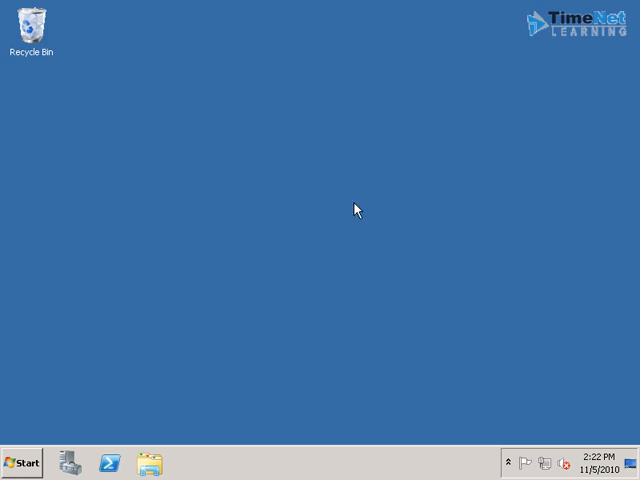
pyautogui.moveTo(56, 444)
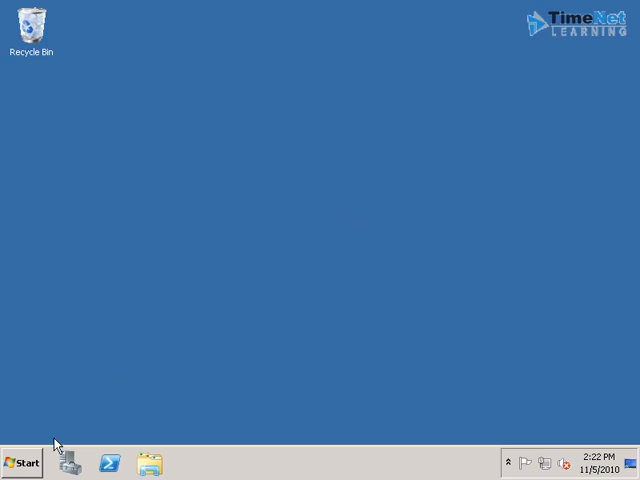
pyautogui.moveTo(176, 204)
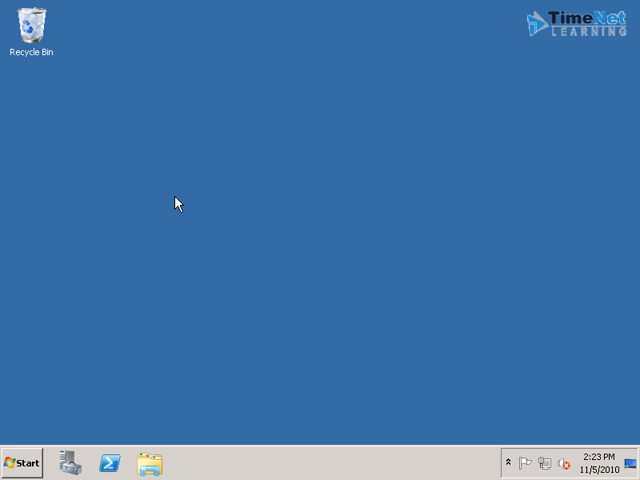
pyautogui.moveTo(82, 346)
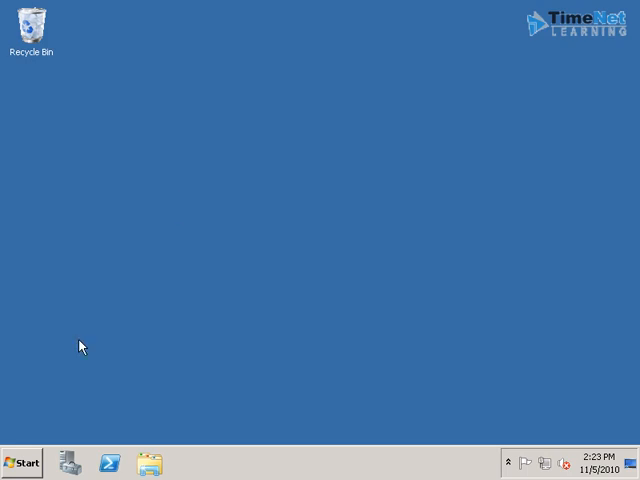
# - Show the Start menu again, ready to browse the computer's drives
pyautogui.click(24, 464)
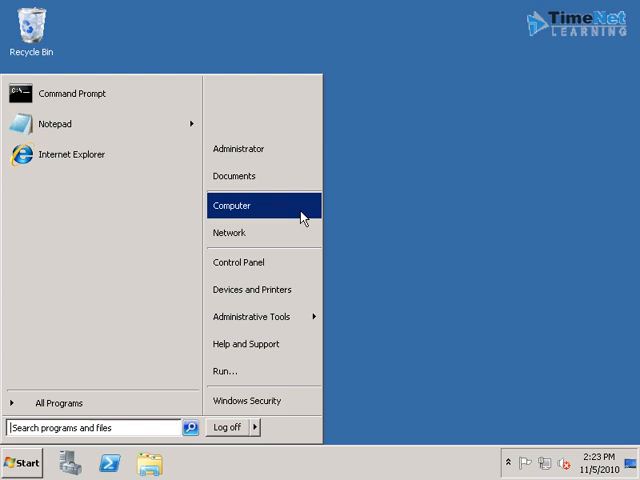
# - Browse Computer to the Exchange 2010 DVD drive's EXCH2010 folder and find the Setup file
pyautogui.click(232, 204)
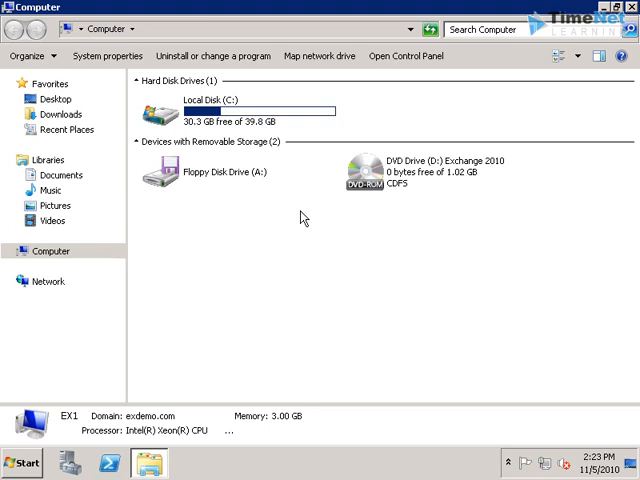
pyautogui.moveTo(308, 216)
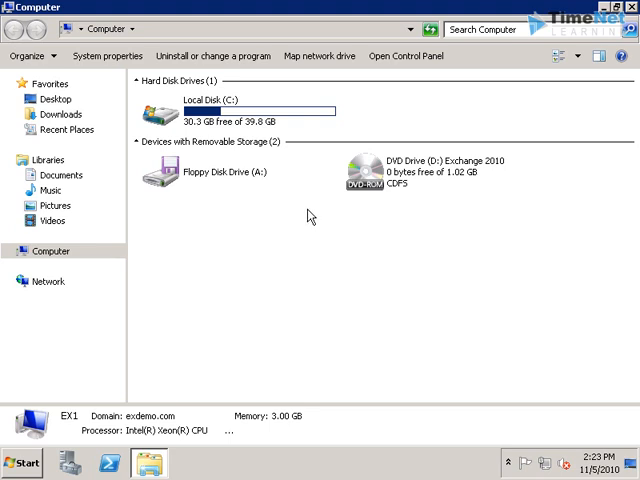
pyautogui.moveTo(442, 172)
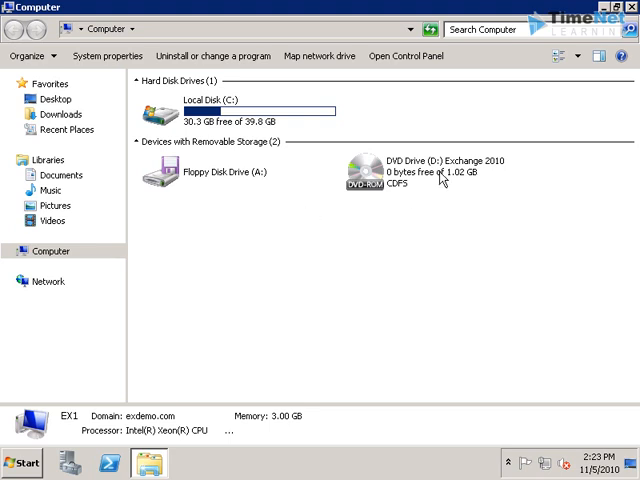
pyautogui.doubleClick(356, 166)
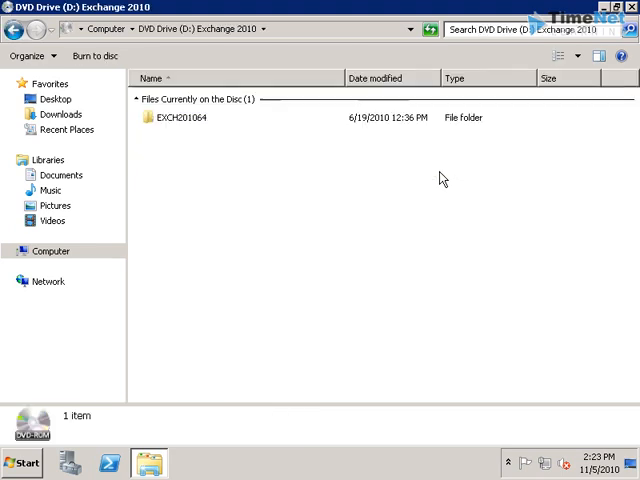
pyautogui.doubleClick(180, 116)
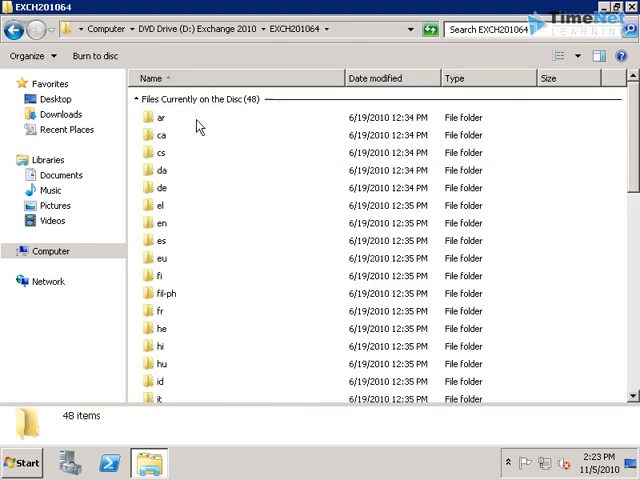
pyautogui.scroll(-3)
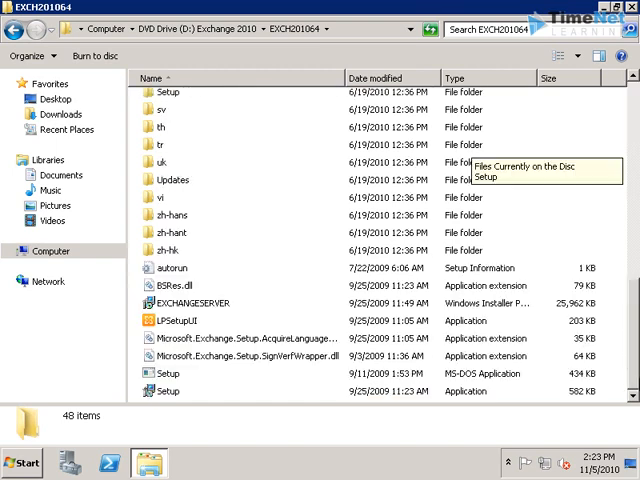
pyautogui.scroll(3)
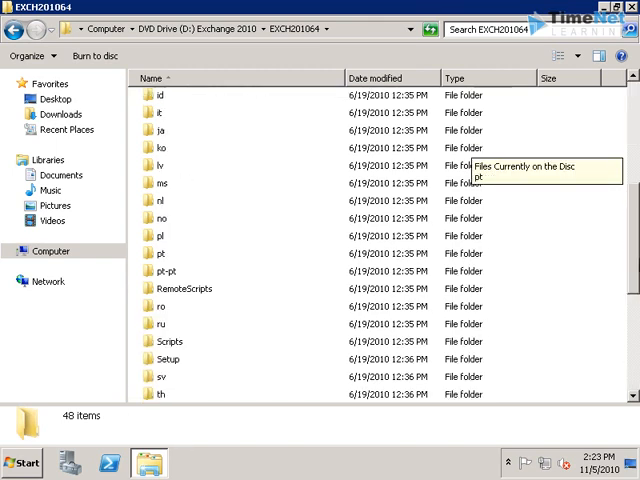
pyautogui.scroll(-3)
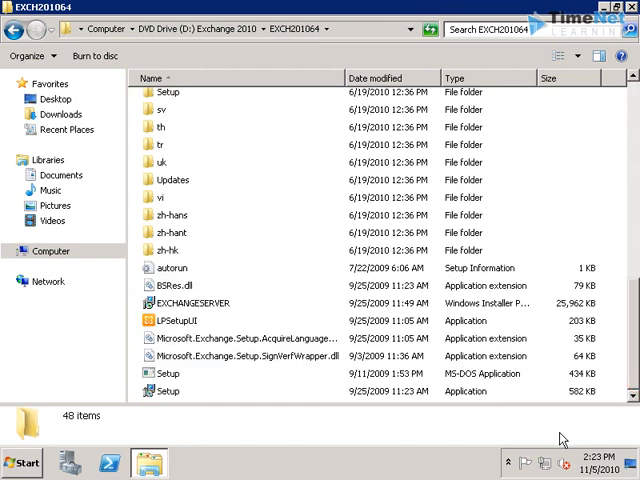
# - Launch Exchange 2010 Setup and choose Step 1: Install .NET Framework 3.5 SP1
pyautogui.doubleClick(168, 392)
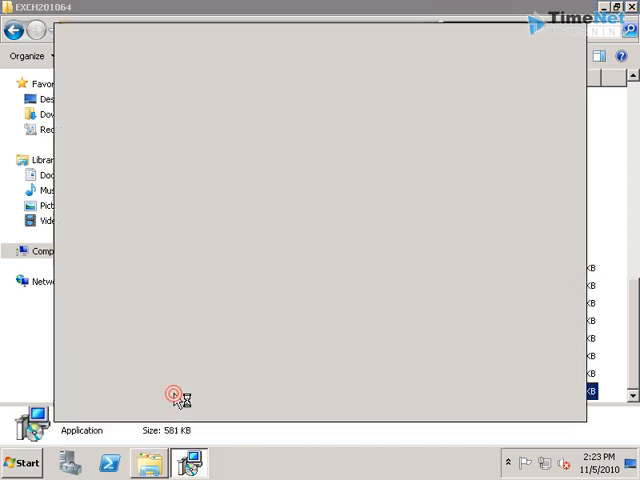
pyautogui.click(172, 396)
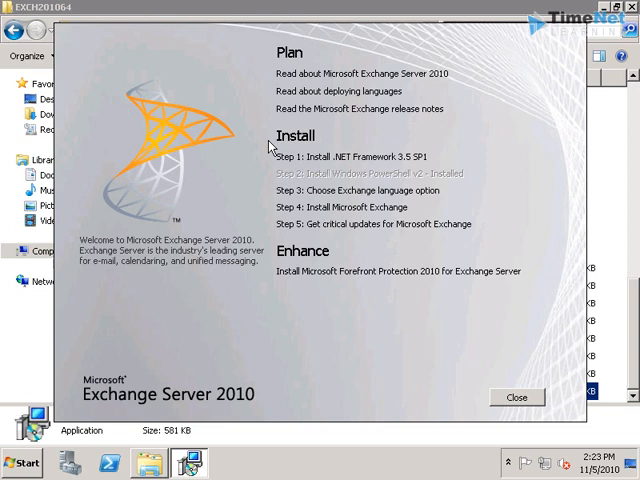
pyautogui.moveTo(348, 156)
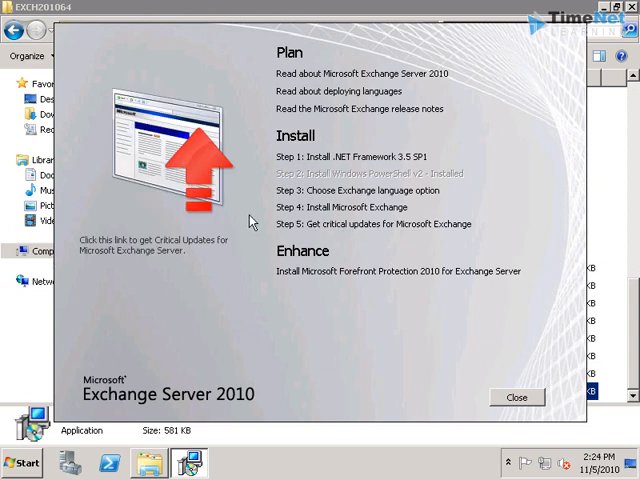
pyautogui.moveTo(272, 168)
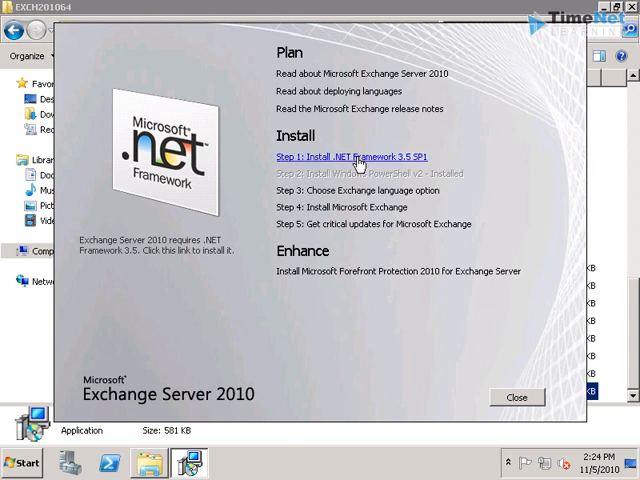
pyautogui.click(330, 156)
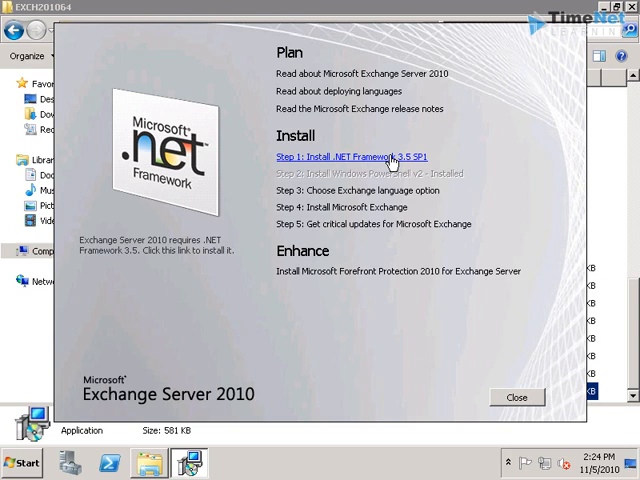
pyautogui.click(348, 156)
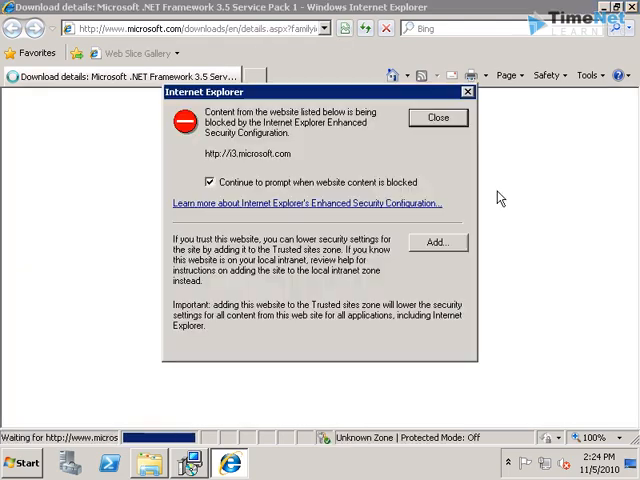
pyautogui.moveTo(454, 264)
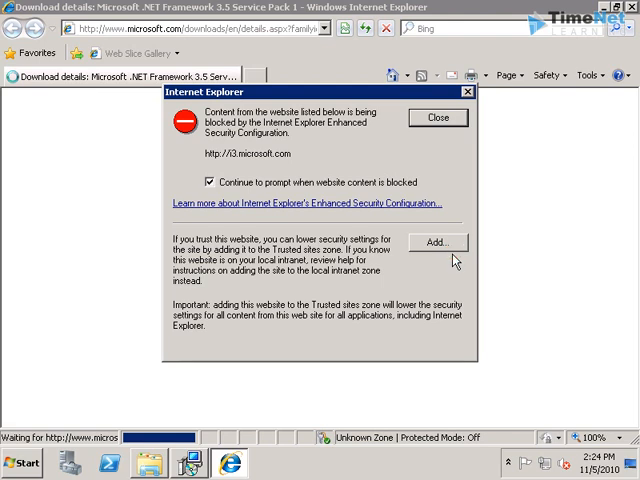
# - Add the blocked Microsoft and webtrends sites to Internet Explorer's trusted sites
pyautogui.click(428, 244)
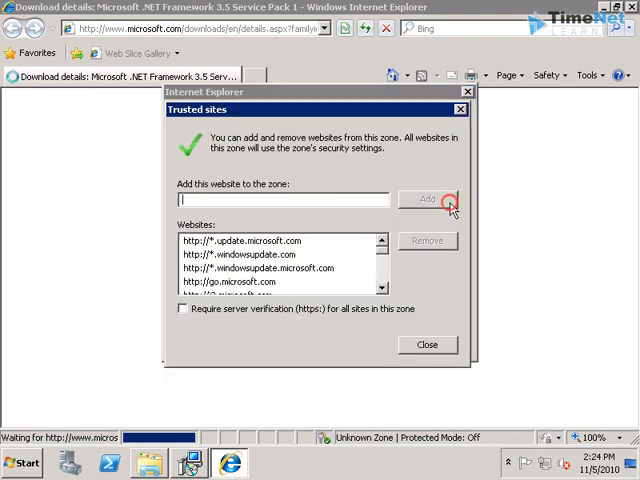
pyautogui.click(444, 200)
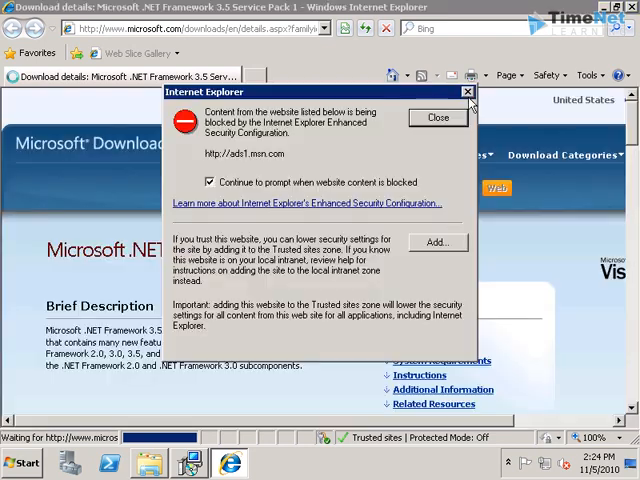
pyautogui.click(436, 116)
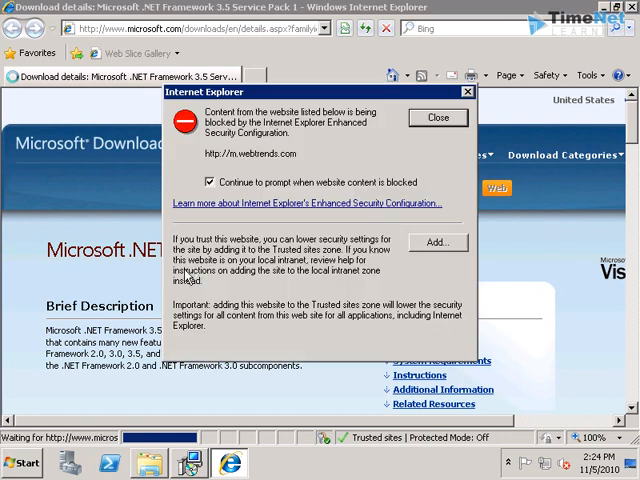
pyautogui.click(436, 242)
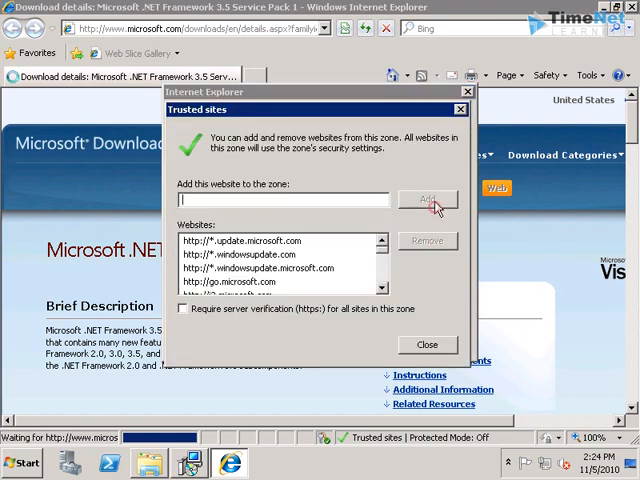
pyautogui.click(426, 344)
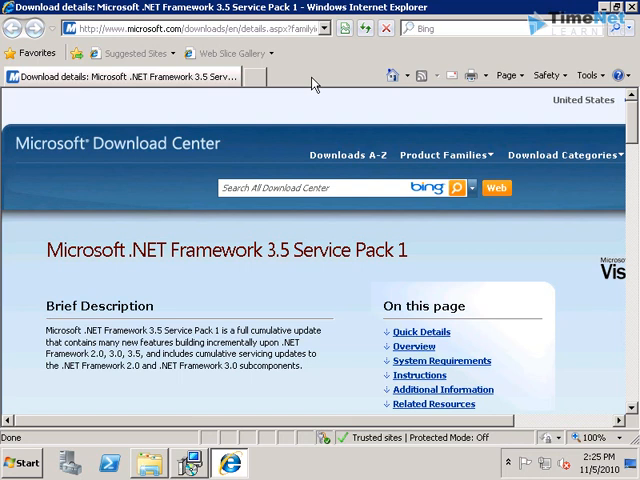
# - Scroll the .NET Framework 3.5 SP1 download page to review its Download section
pyautogui.scroll(-3)
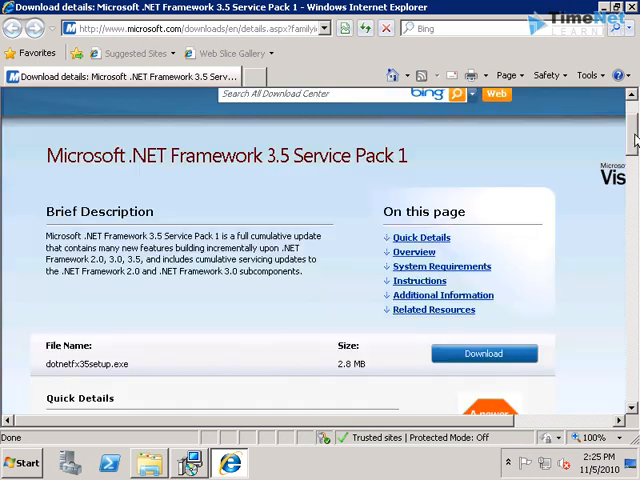
pyautogui.scroll(-3)
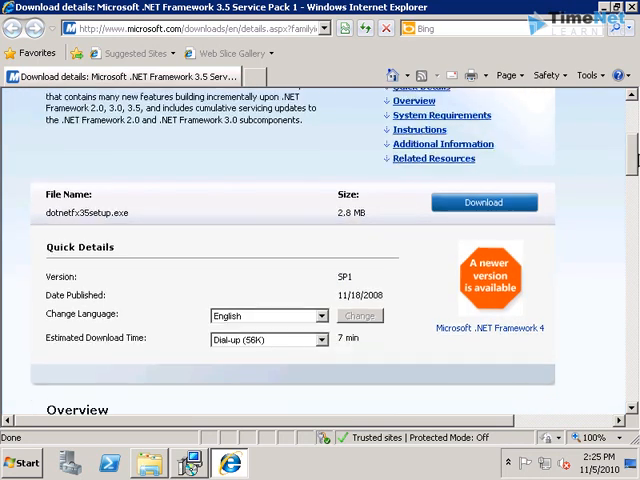
pyautogui.scroll(3)
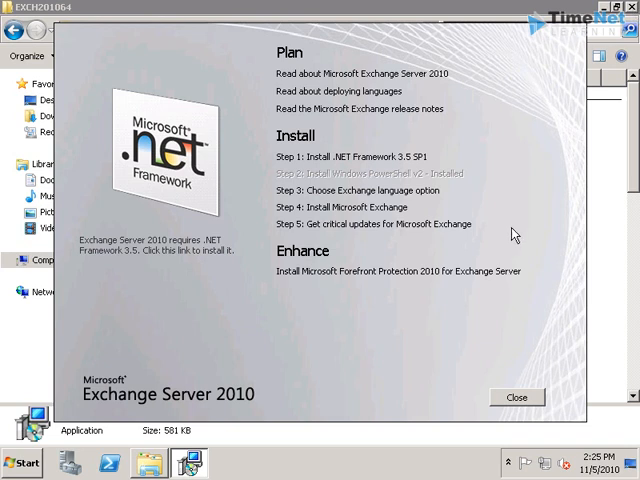
pyautogui.moveTo(352, 190)
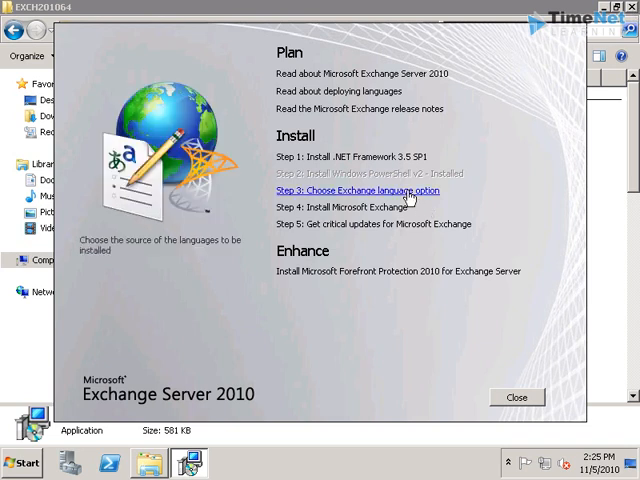
pyautogui.click(356, 190)
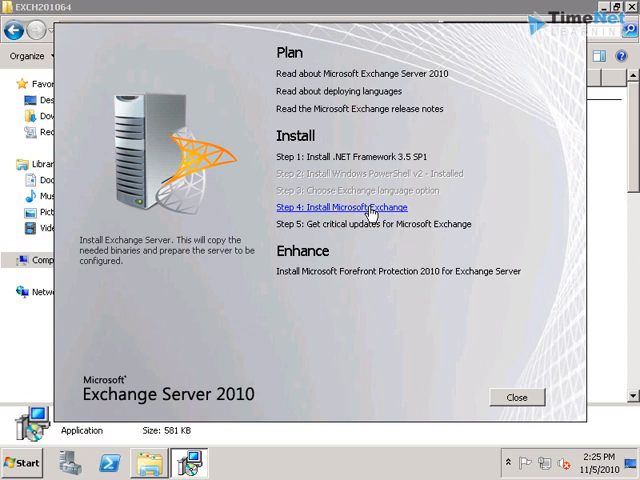
pyautogui.click(336, 208)
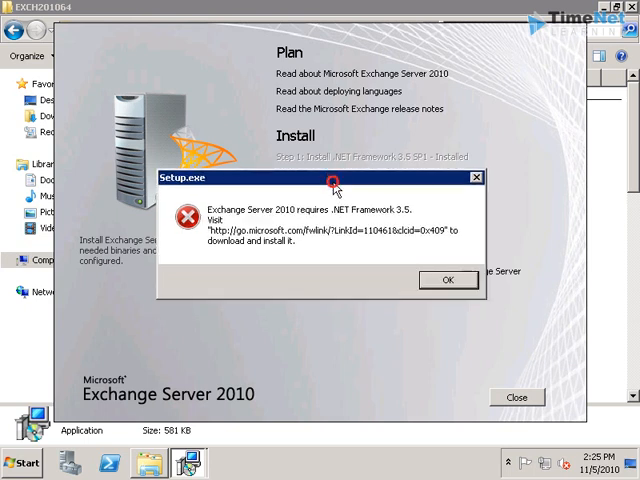
pyautogui.moveTo(336, 188)
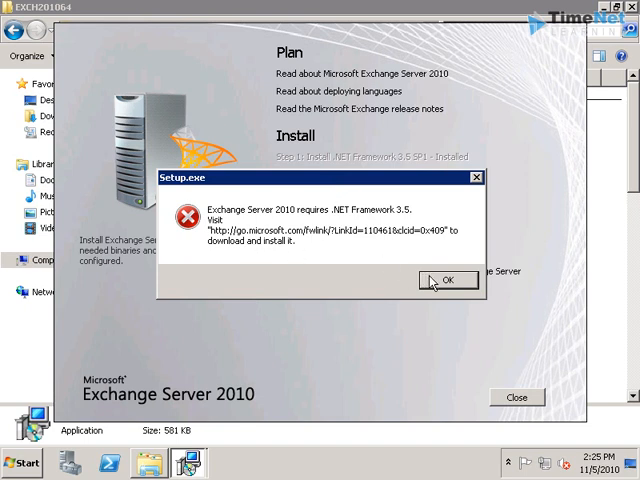
pyautogui.click(448, 280)
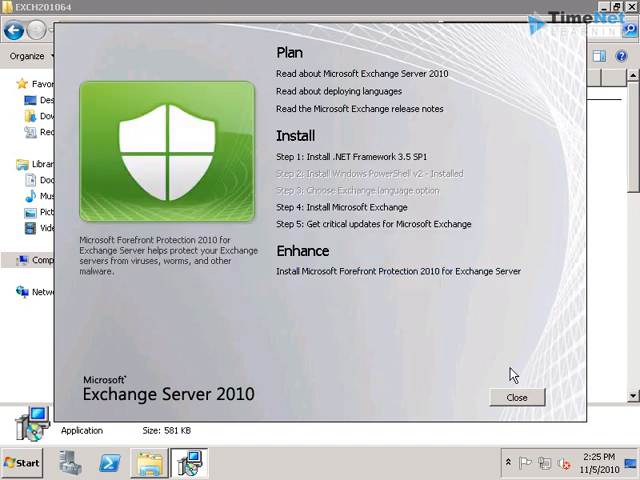
# - Close the Exchange Server 2010 Setup menu, leaving Explorer on the disc folder
pyautogui.click(516, 396)
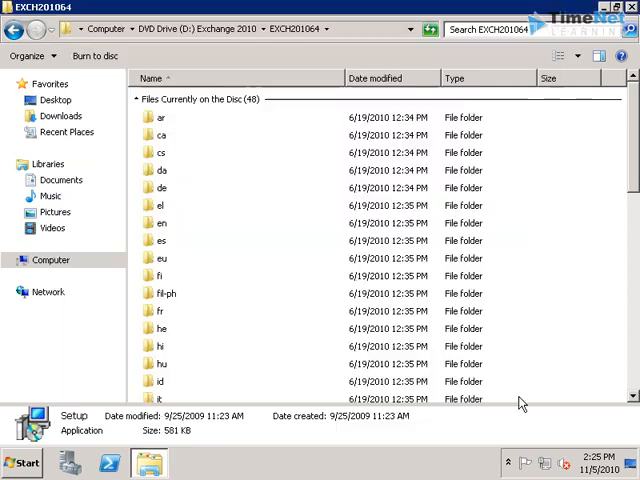
pyautogui.moveTo(608, 44)
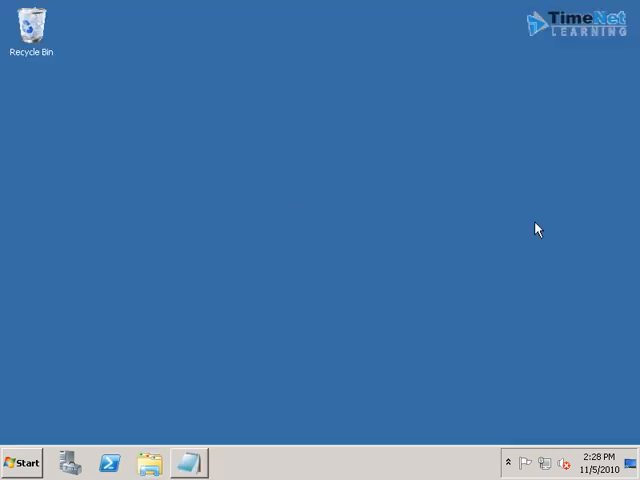
pyautogui.moveTo(232, 428)
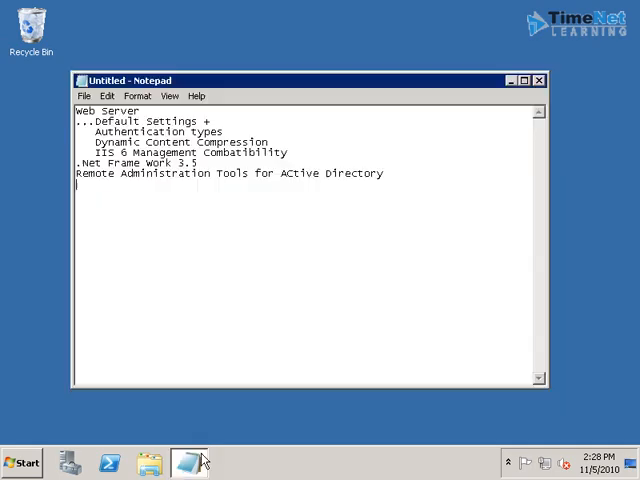
pyautogui.moveTo(250, 192)
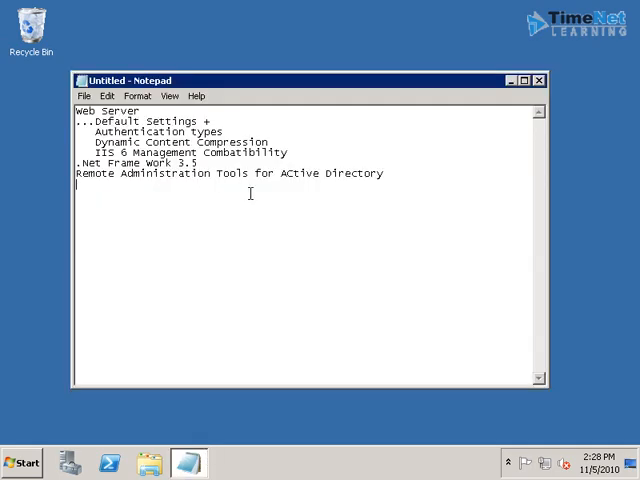
pyautogui.moveTo(30, 150)
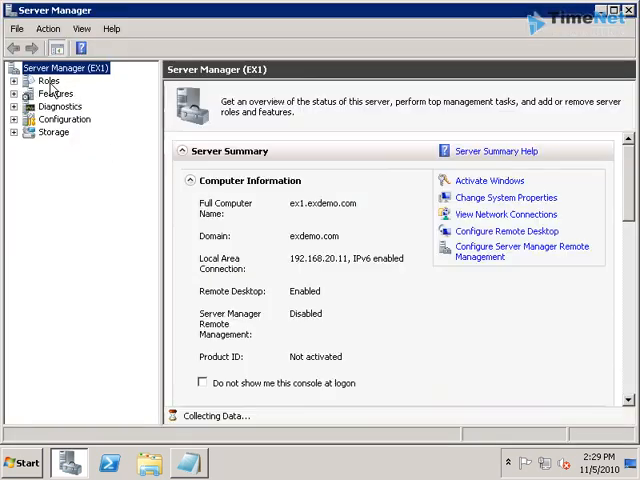
# - Start the Add Roles Wizard from Roles and choose Web Server (IIS) for installation
pyautogui.click(48, 80)
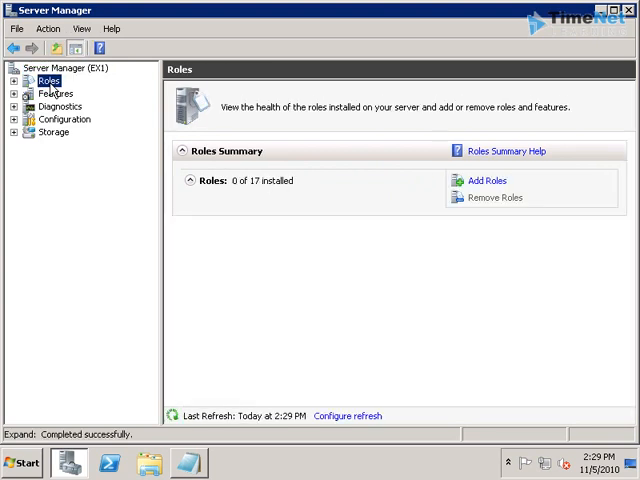
pyautogui.click(484, 180)
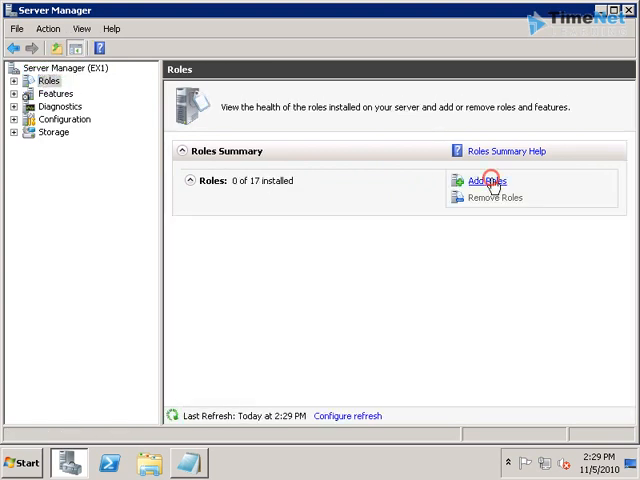
pyautogui.click(490, 180)
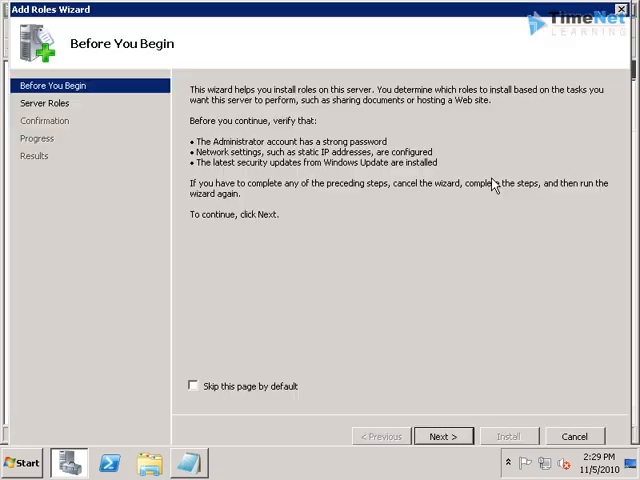
pyautogui.click(452, 436)
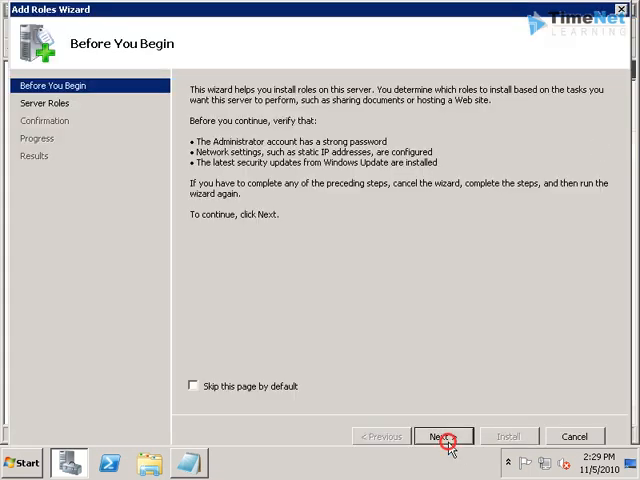
pyautogui.click(446, 436)
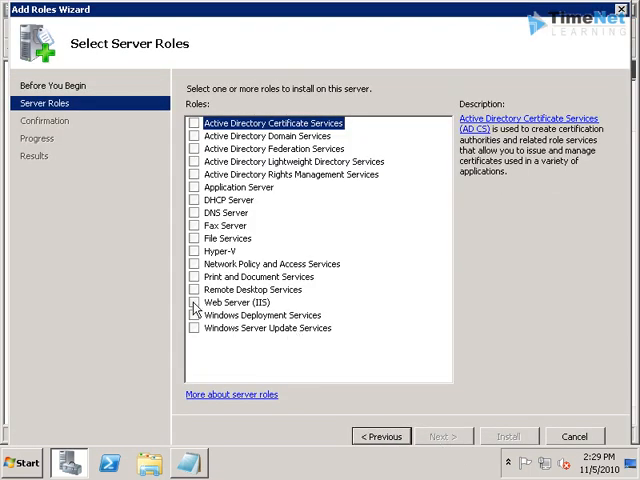
pyautogui.click(196, 302)
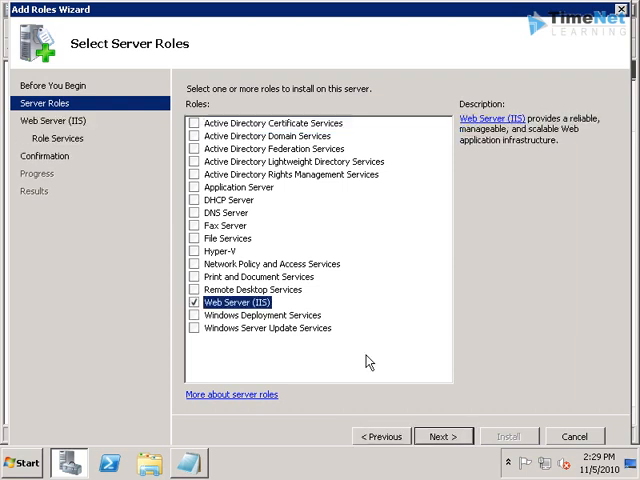
pyautogui.click(436, 436)
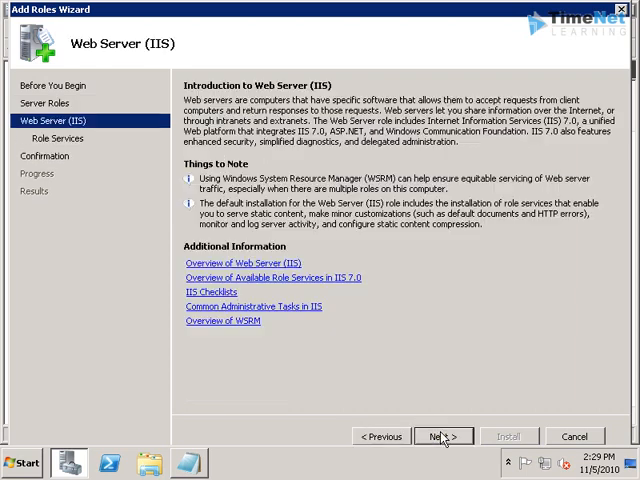
# - In Select Role Services, include Basic and Digest Authentication for Web Server (IIS)
pyautogui.click(444, 436)
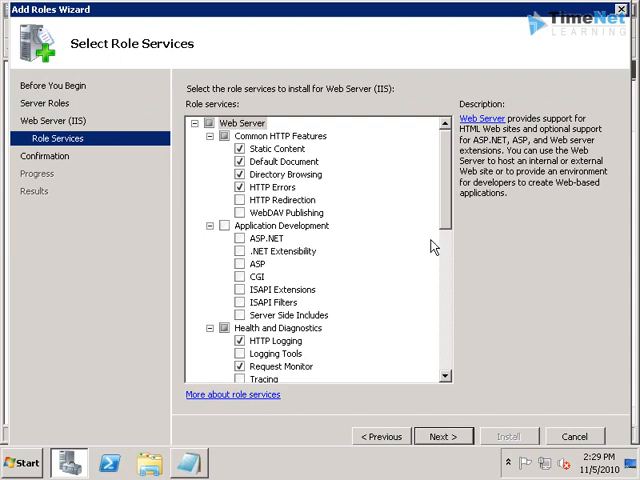
pyautogui.scroll(-3)
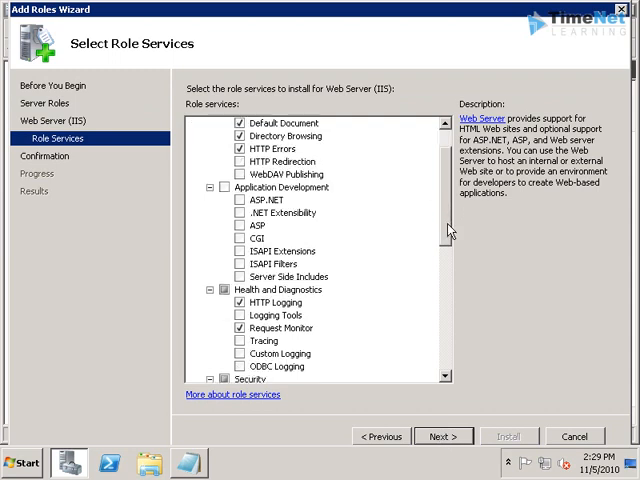
pyautogui.scroll(-3)
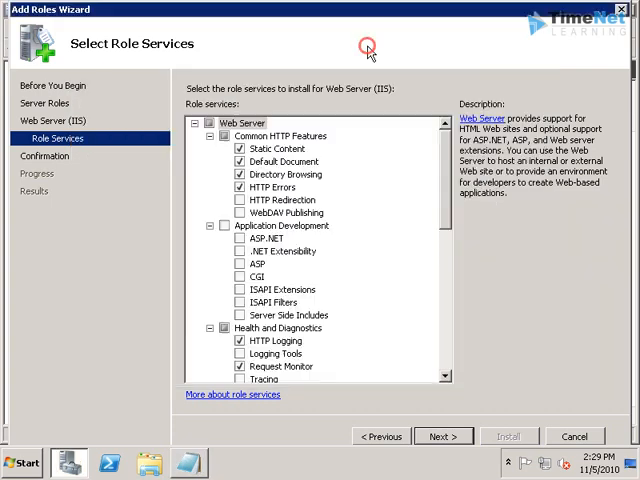
pyautogui.moveTo(436, 190)
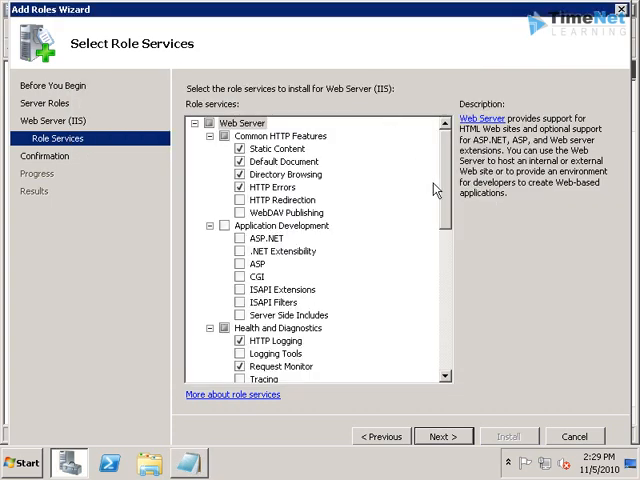
pyautogui.scroll(-3)
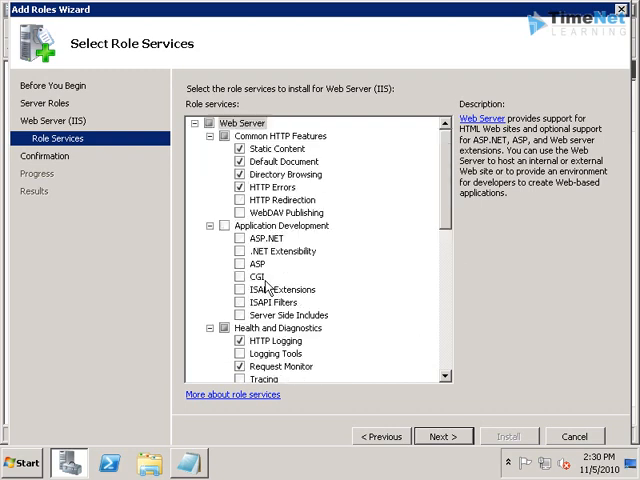
pyautogui.scroll(-3)
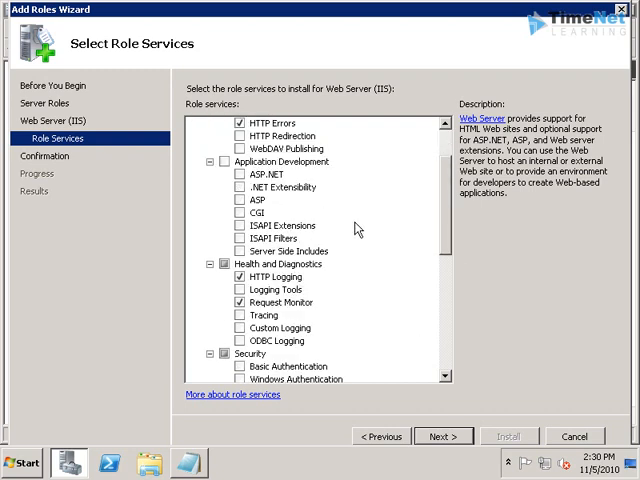
pyautogui.scroll(-3)
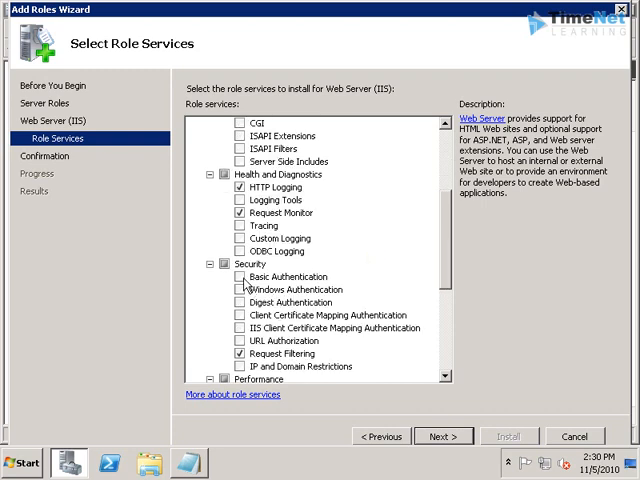
pyautogui.click(240, 276)
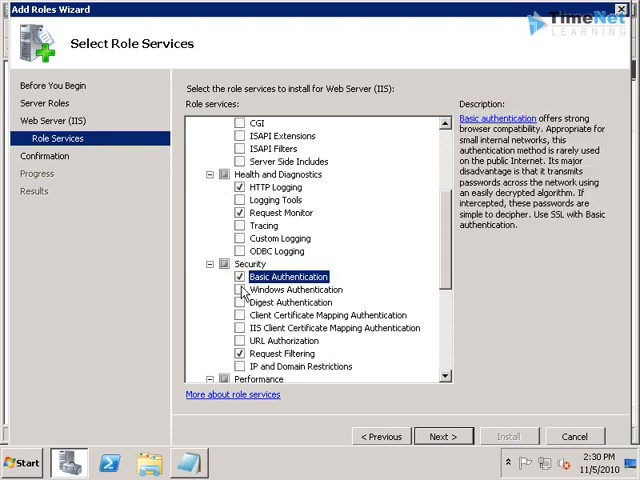
pyautogui.click(244, 288)
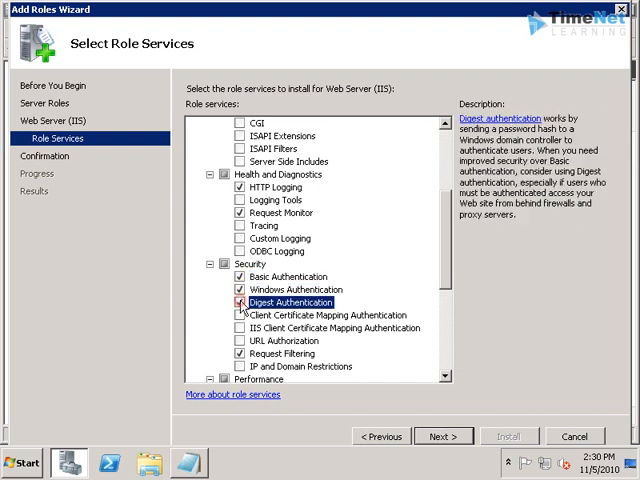
pyautogui.click(240, 302)
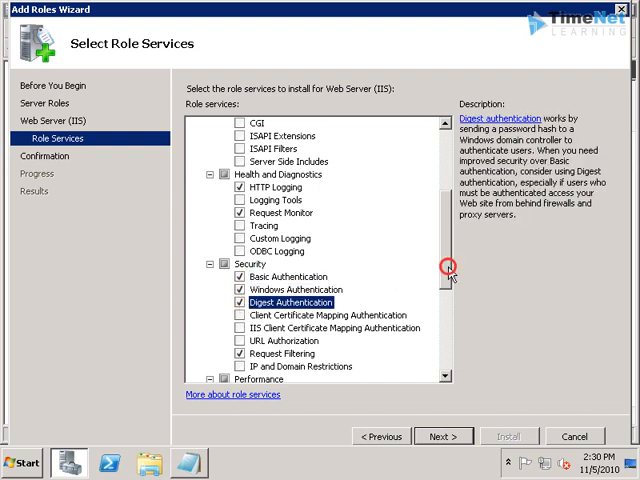
# - Also include Dynamic Content Compression and IIS 6 Management Compatibility with its components
pyautogui.scroll(-3)
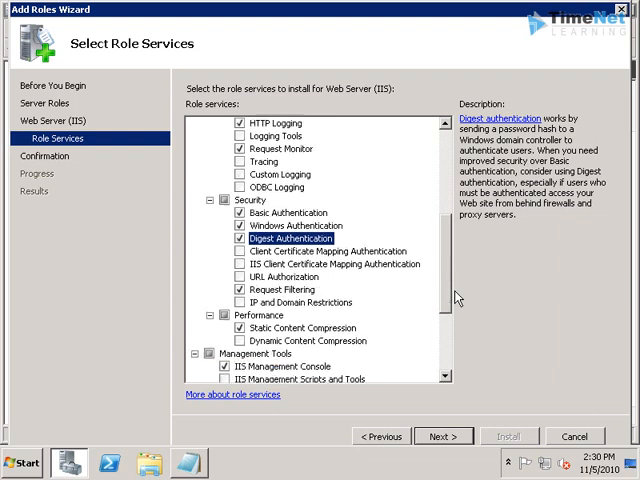
pyautogui.moveTo(244, 348)
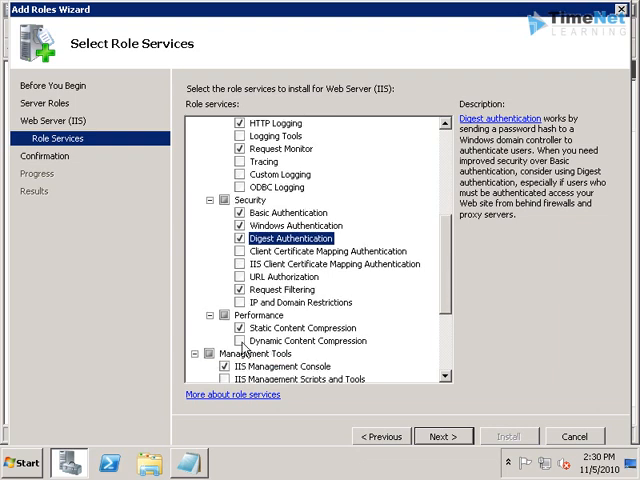
pyautogui.click(256, 340)
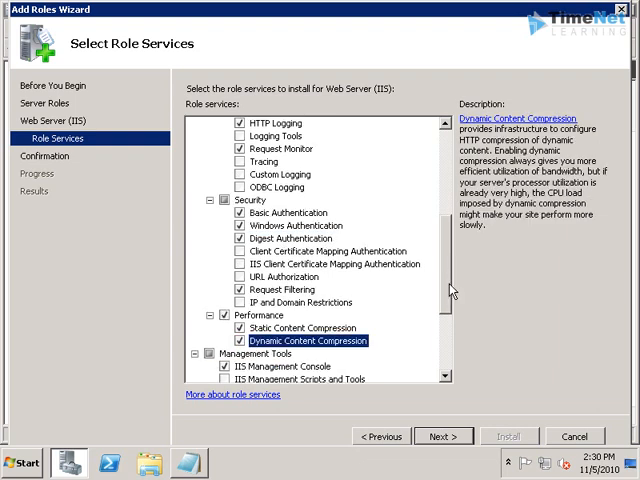
pyautogui.scroll(-3)
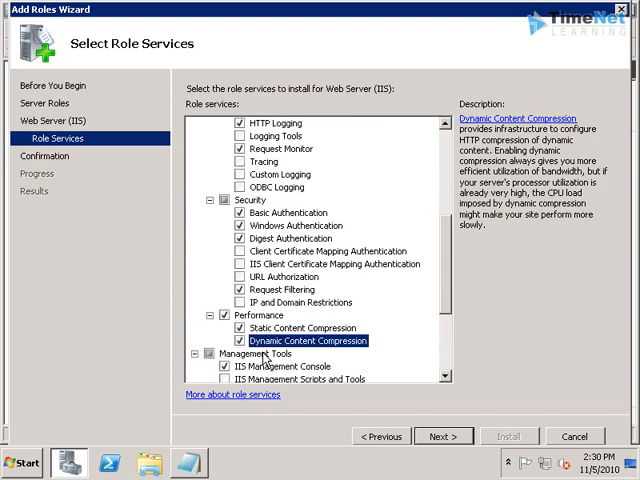
pyautogui.scroll(-3)
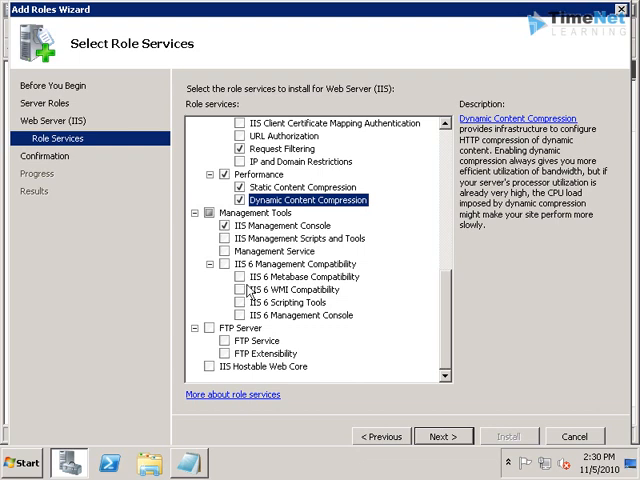
pyautogui.click(242, 264)
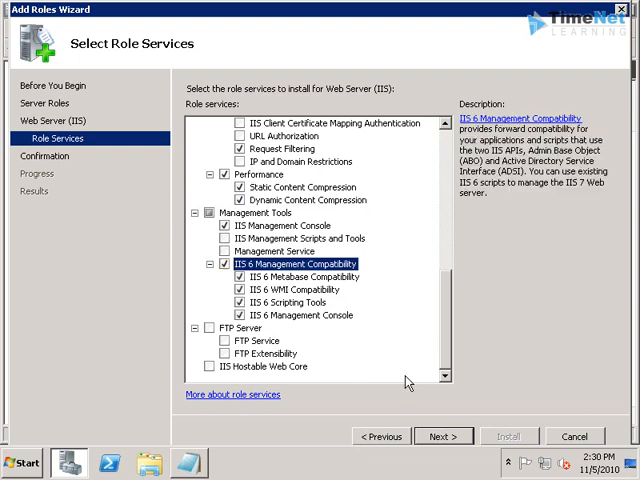
pyautogui.moveTo(432, 436)
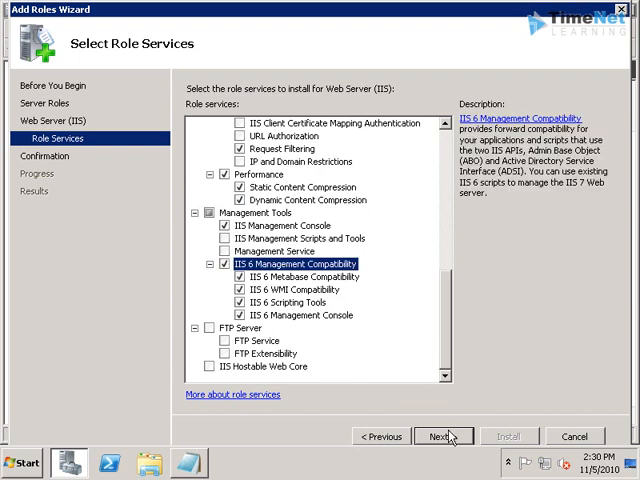
# - Install the Web Server (IIS) role and review the Installation Results showing success
pyautogui.click(440, 436)
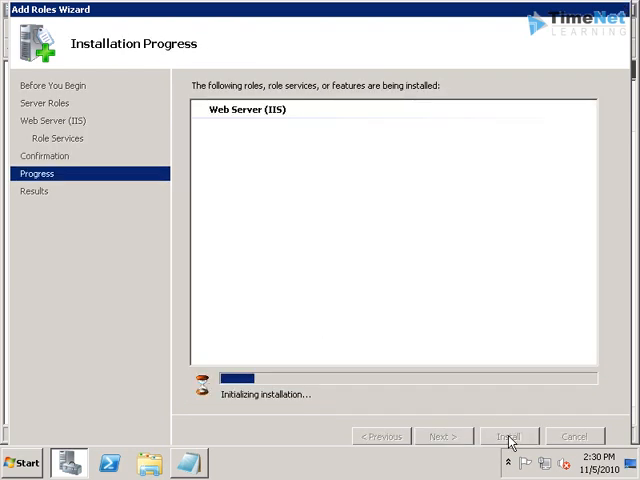
pyautogui.moveTo(436, 60)
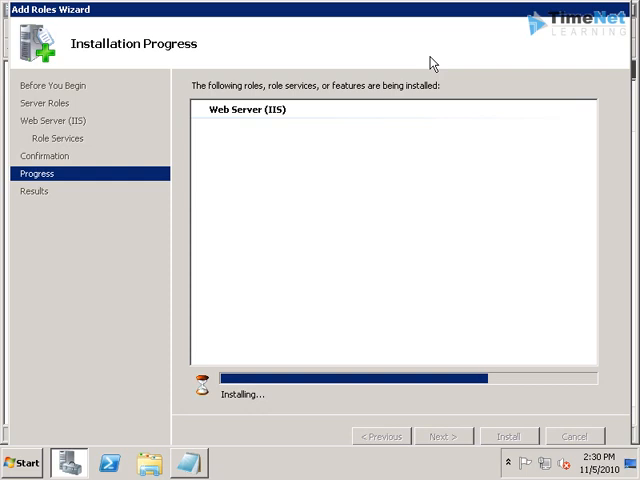
pyautogui.moveTo(84, 146)
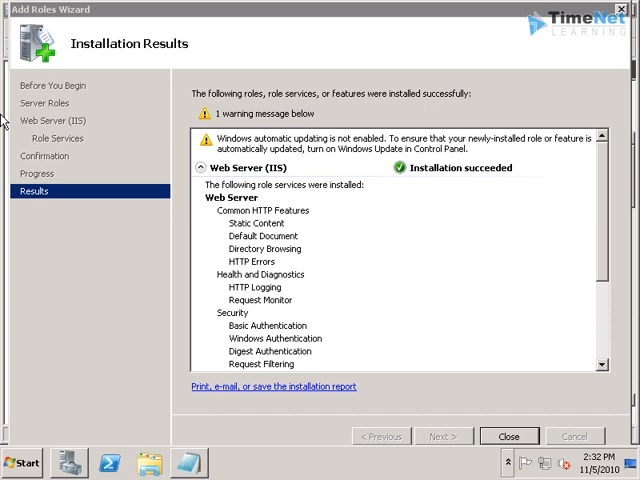
pyautogui.scroll(-3)
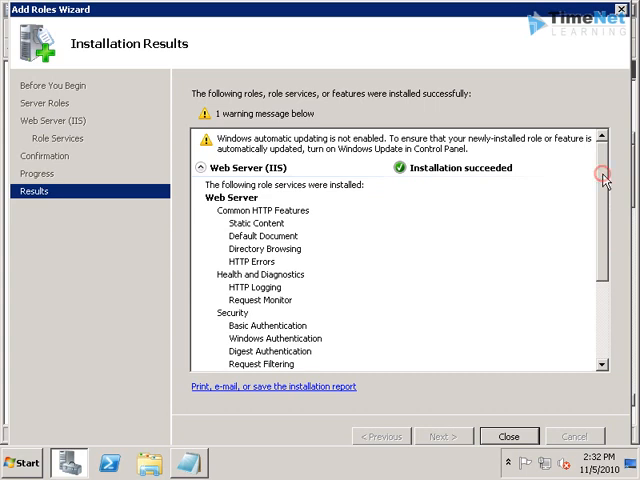
pyautogui.moveTo(378, 208)
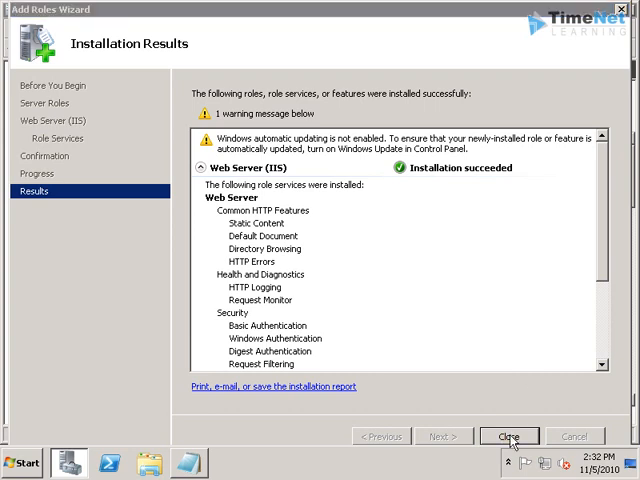
# - Close the Add Roles Wizard and select Features in the Server Manager tree
pyautogui.click(528, 432)
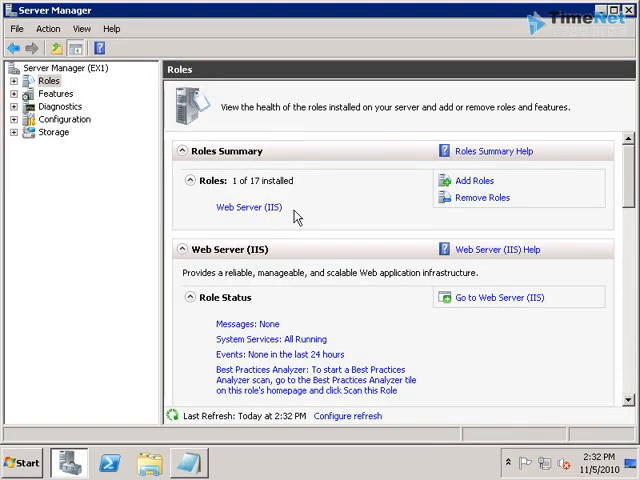
pyautogui.moveTo(108, 190)
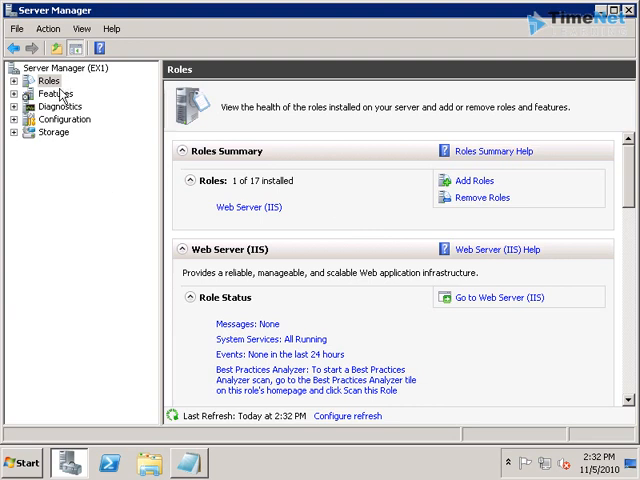
pyautogui.moveTo(68, 100)
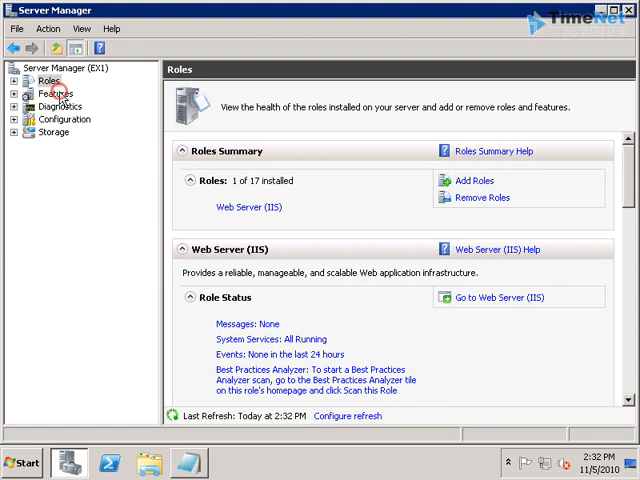
pyautogui.click(52, 92)
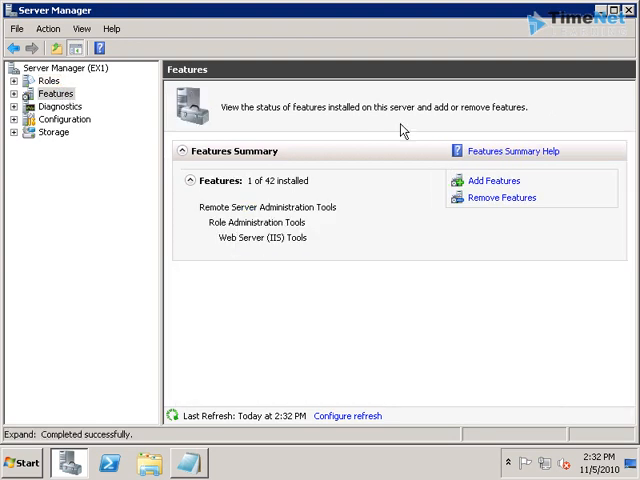
pyautogui.moveTo(500, 186)
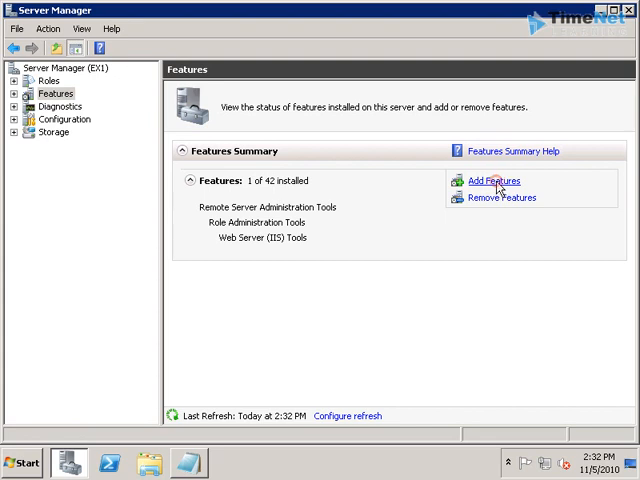
# - Start Add Features and select .NET Framework 3.5.1 Features, accepting its required role services
pyautogui.click(488, 180)
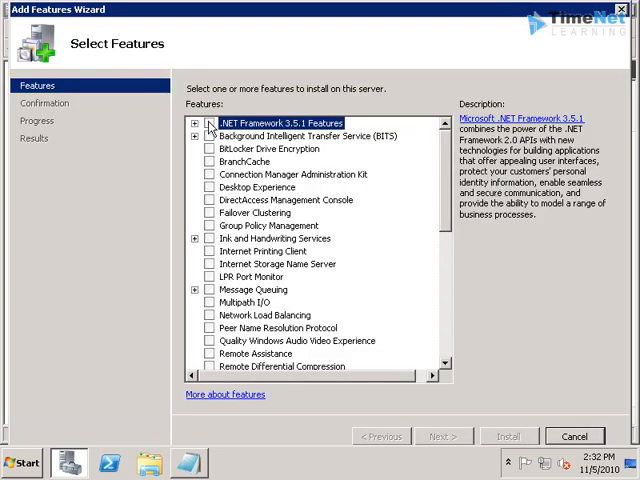
pyautogui.click(208, 122)
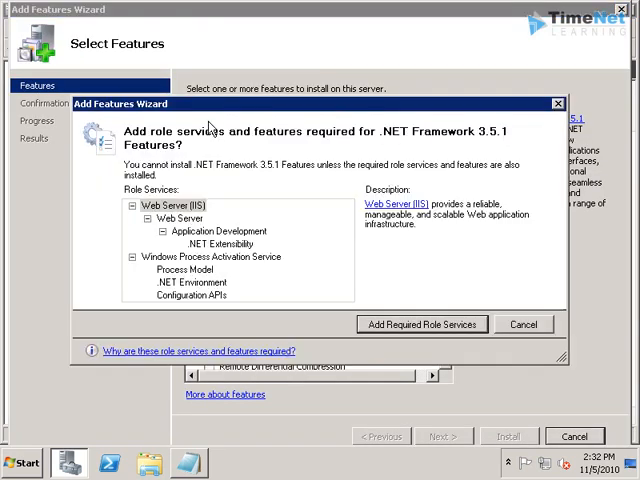
pyautogui.moveTo(480, 260)
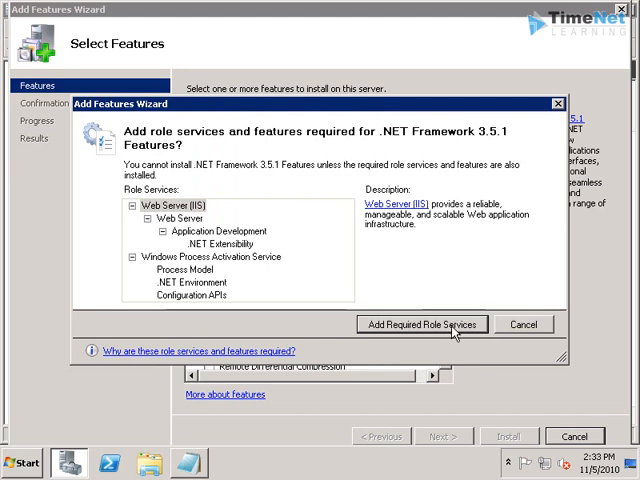
pyautogui.click(424, 324)
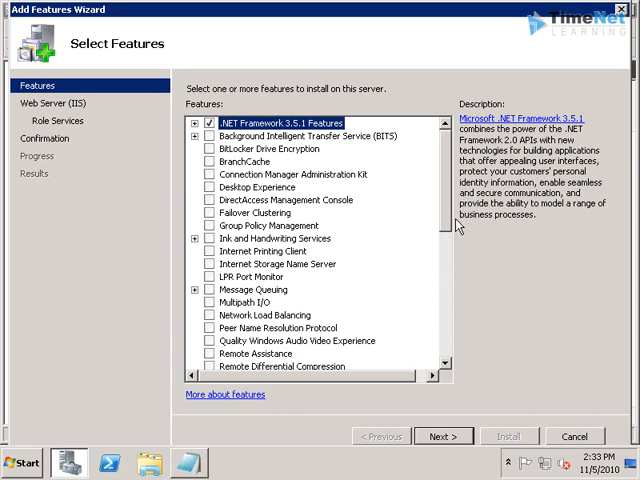
pyautogui.moveTo(452, 252)
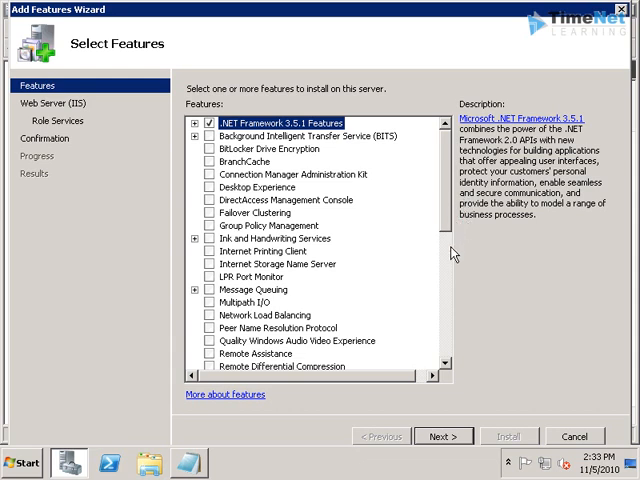
pyautogui.scroll(-3)
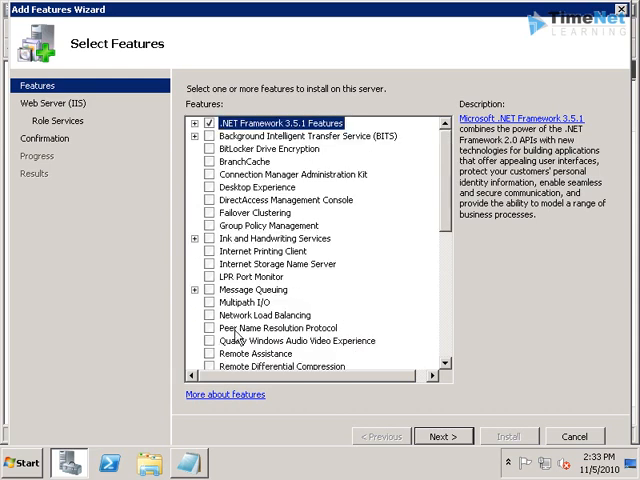
# - Select AD DS and AD LDS Tools under Role Administration Tools and advance to the IIS step
pyautogui.scroll(-3)
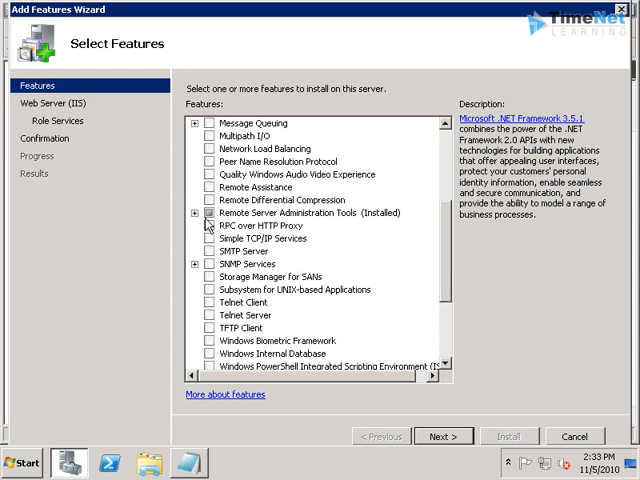
pyautogui.click(196, 212)
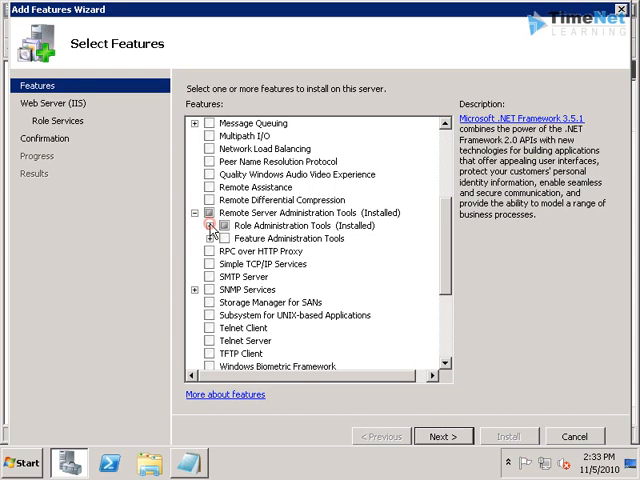
pyautogui.click(200, 224)
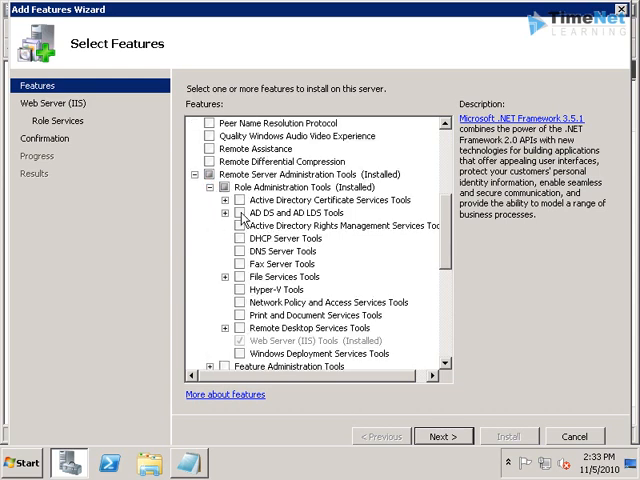
pyautogui.click(228, 212)
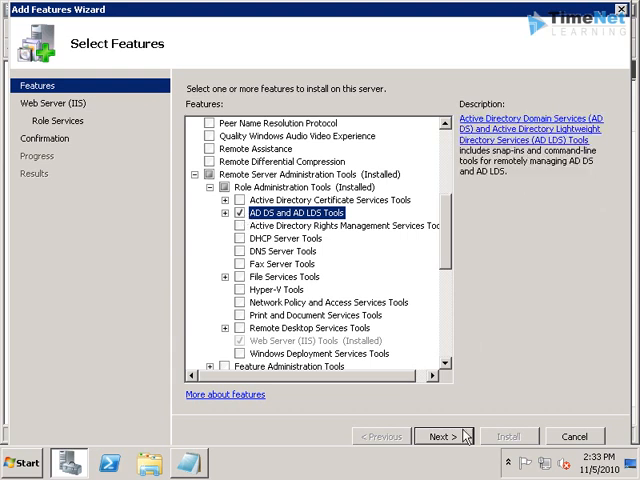
pyautogui.click(432, 436)
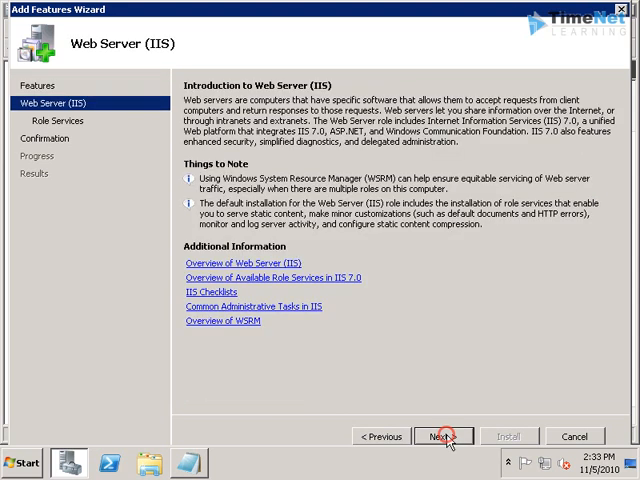
# - Proceed through the wizard to install IIS, .NET Framework 3.5.1 and the administration tools
pyautogui.click(444, 436)
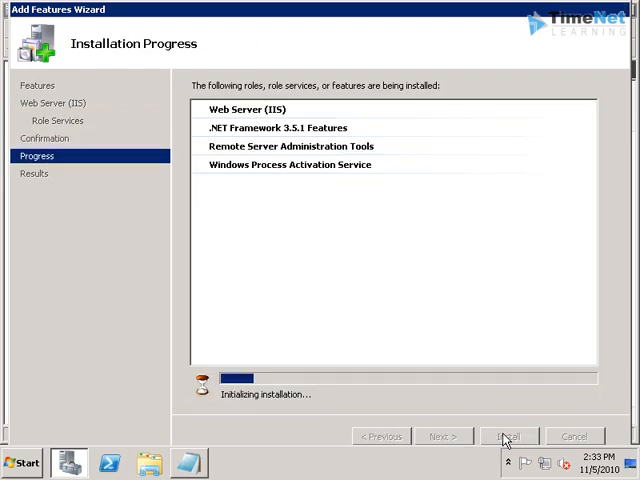
pyautogui.moveTo(380, 216)
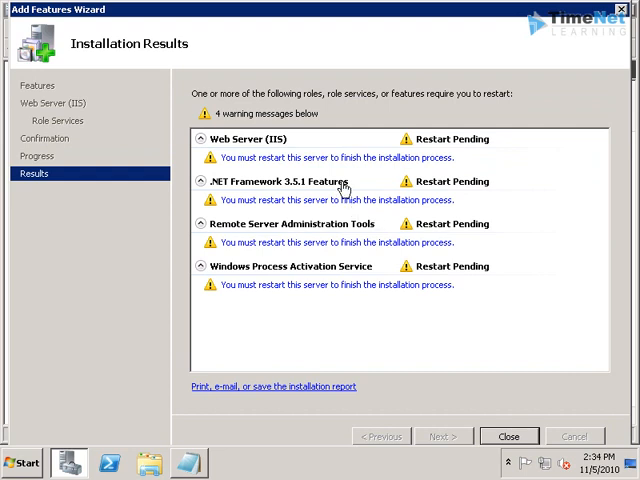
pyautogui.moveTo(544, 210)
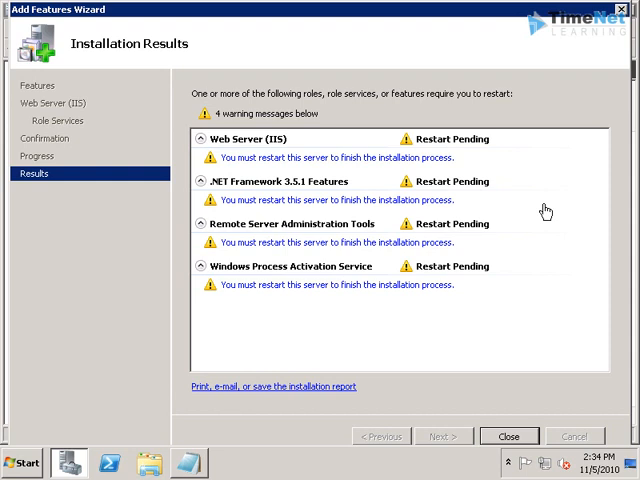
pyautogui.moveTo(542, 228)
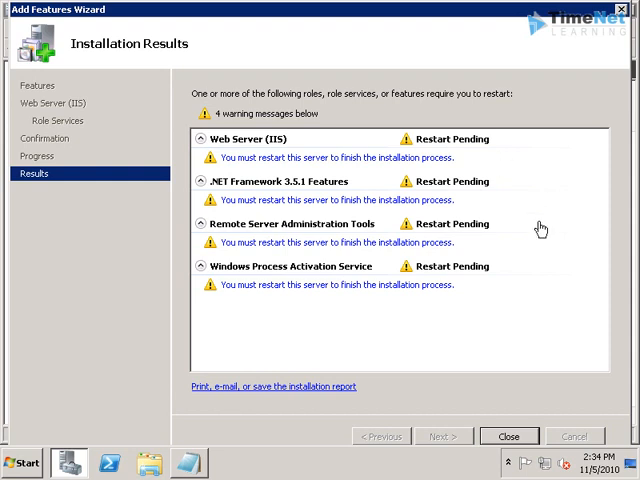